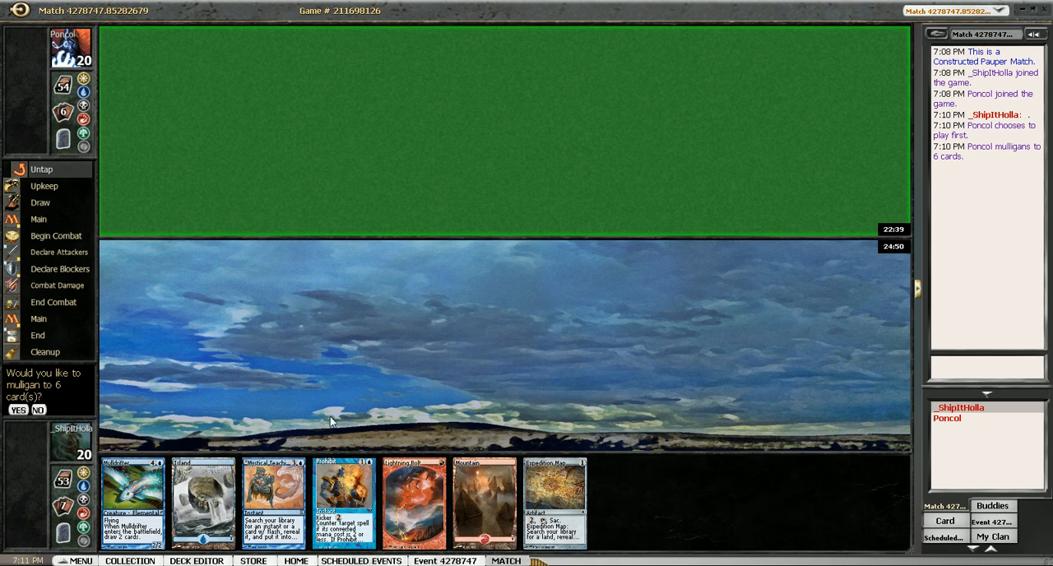
pyautogui.moveTo(148, 474)
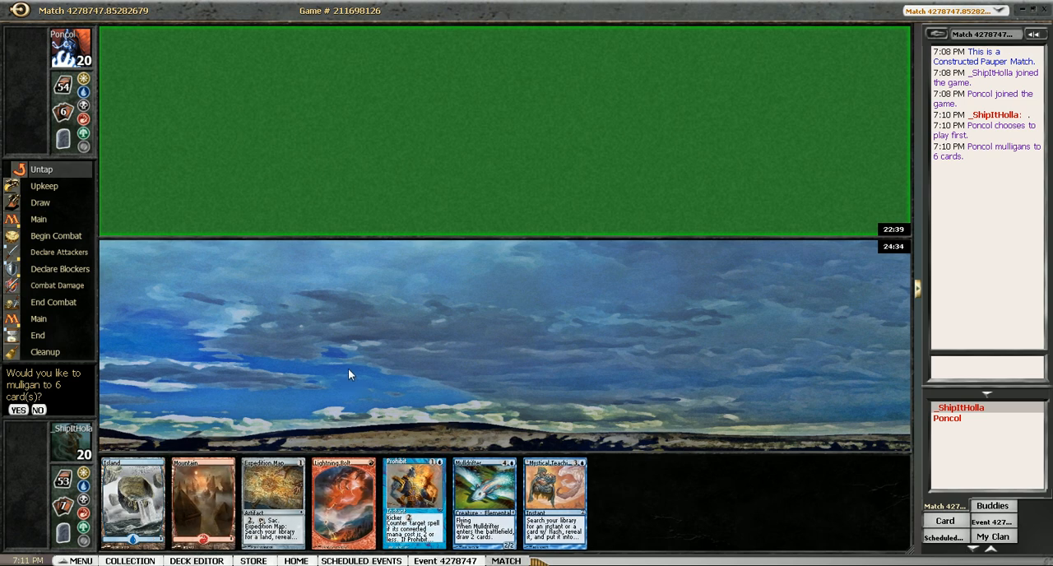
pyautogui.moveTo(372, 384)
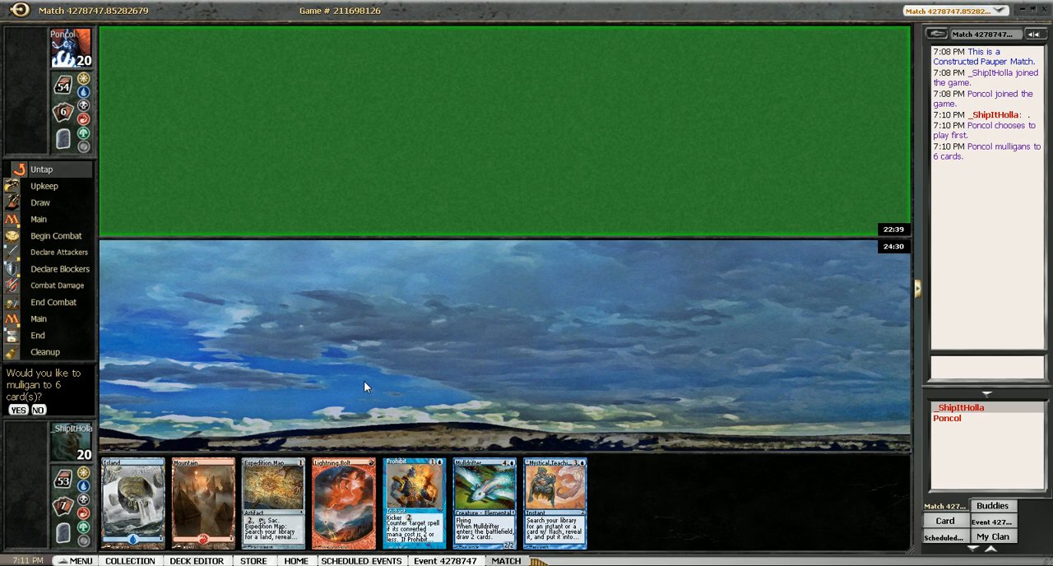
pyautogui.moveTo(239, 451)
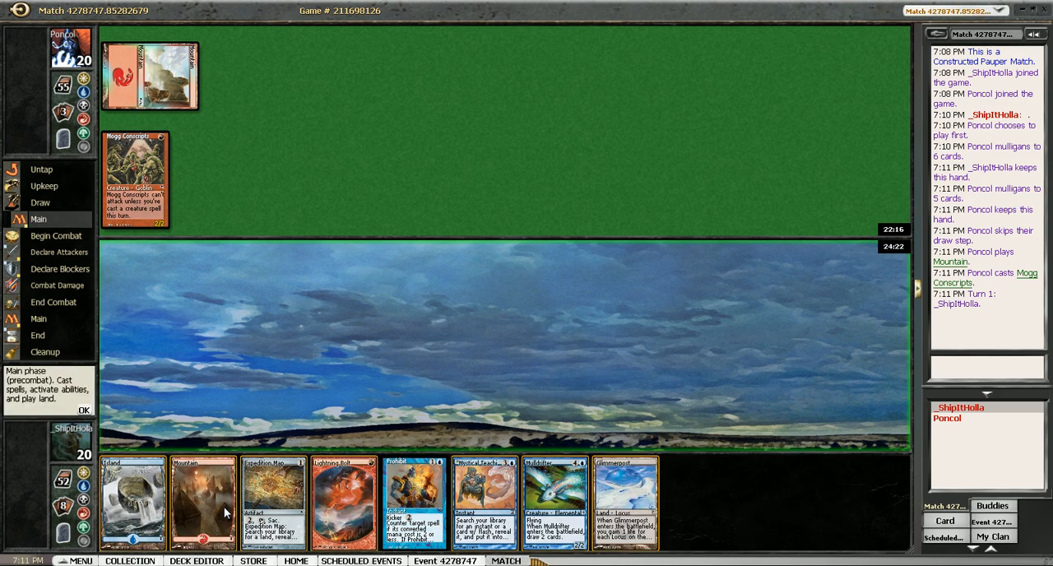
# Step: Play a Mountain and Lightning Bolt the opponent's Mogg Conscripts
pyautogui.click(204, 502)
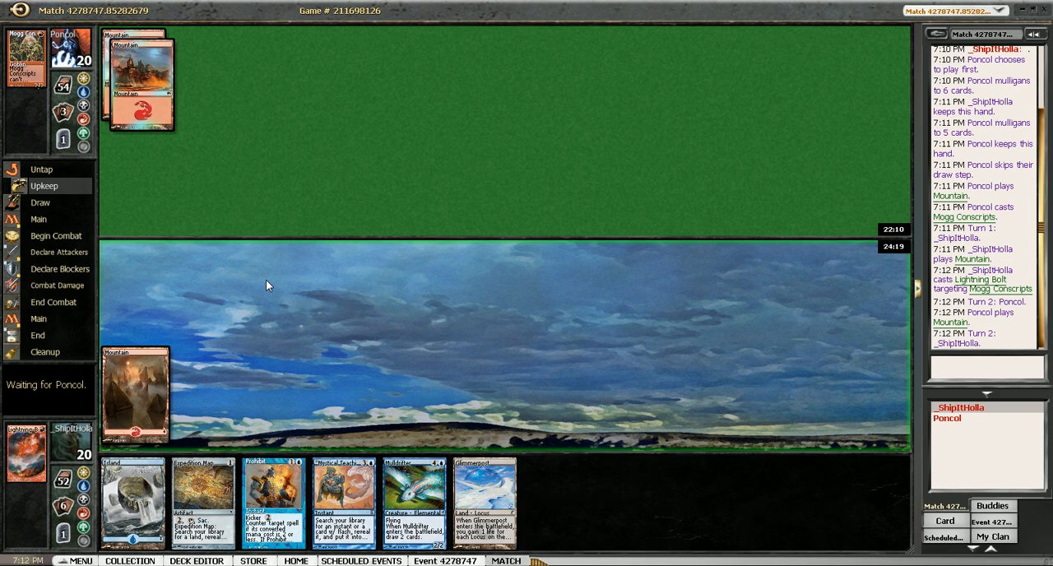
pyautogui.click(42, 202)
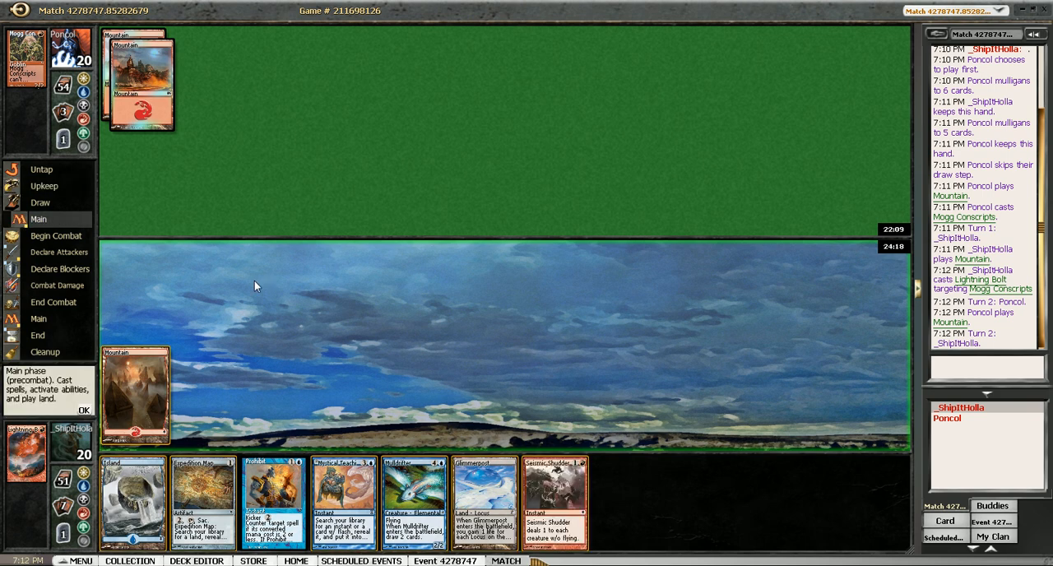
pyautogui.moveTo(125, 508)
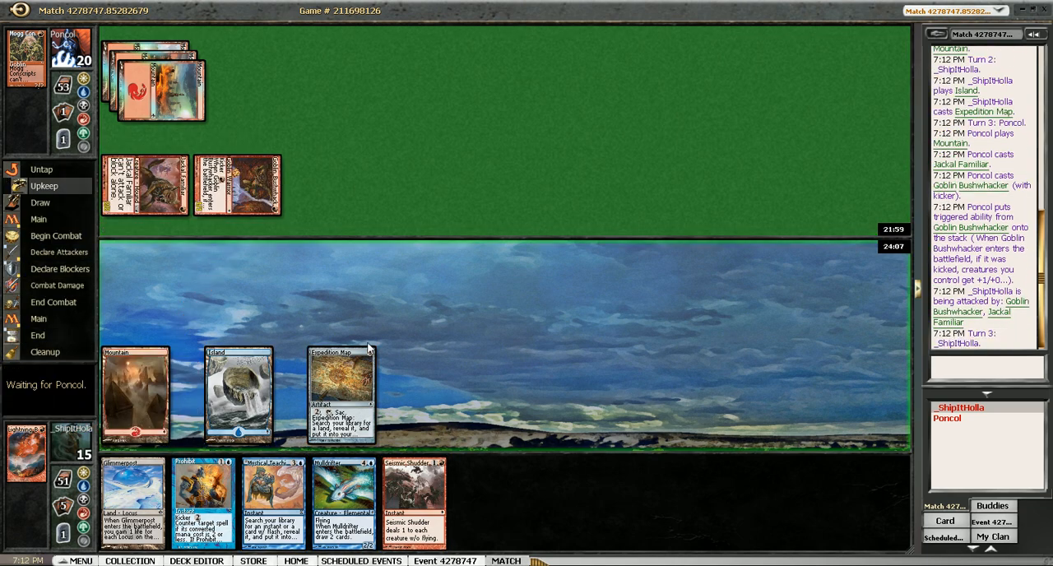
pyautogui.moveTo(365, 365)
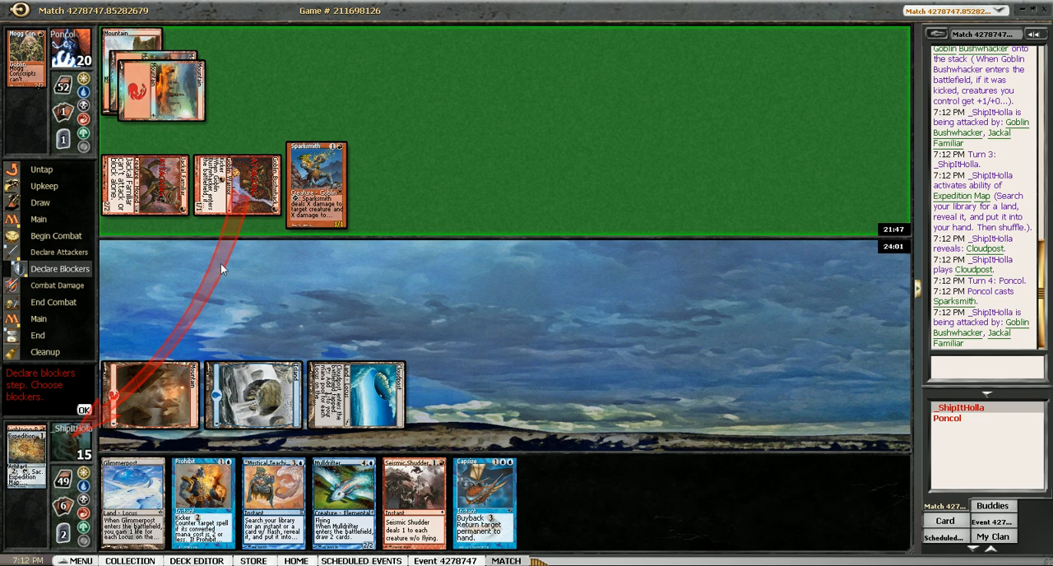
pyautogui.moveTo(231, 268)
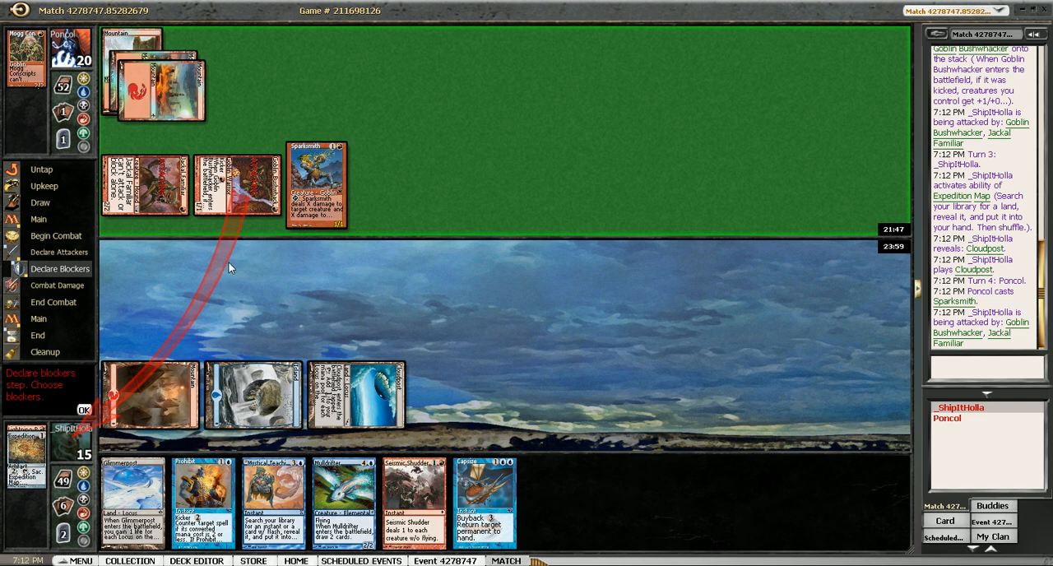
pyautogui.moveTo(352, 270)
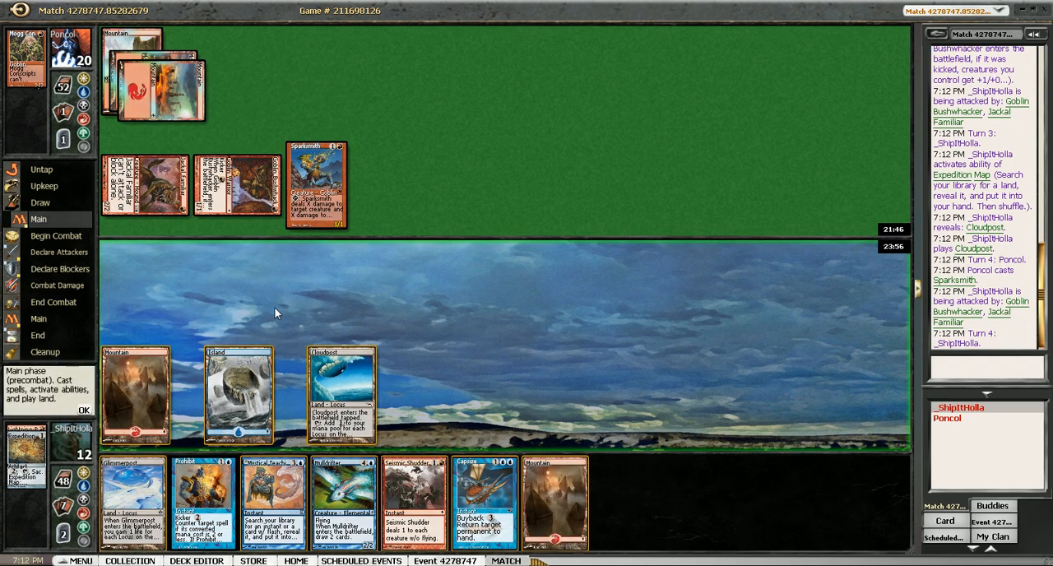
pyautogui.moveTo(458, 395)
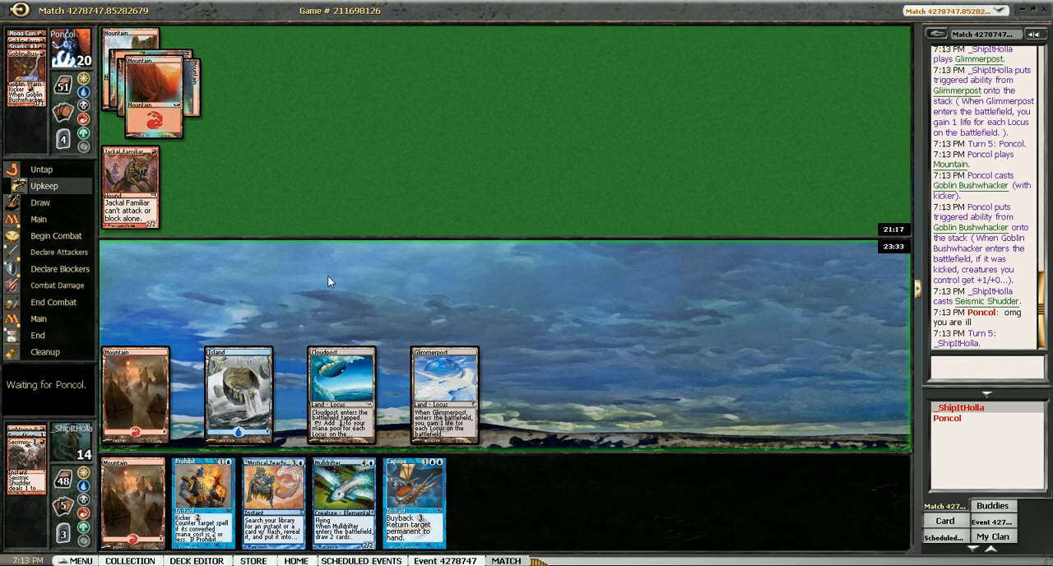
# Step: Cast Mulldrifter, attack with it, then cast Ulamog's Crusher and Prophetic Prism, dropping the opponent to 18
pyautogui.click(38, 219)
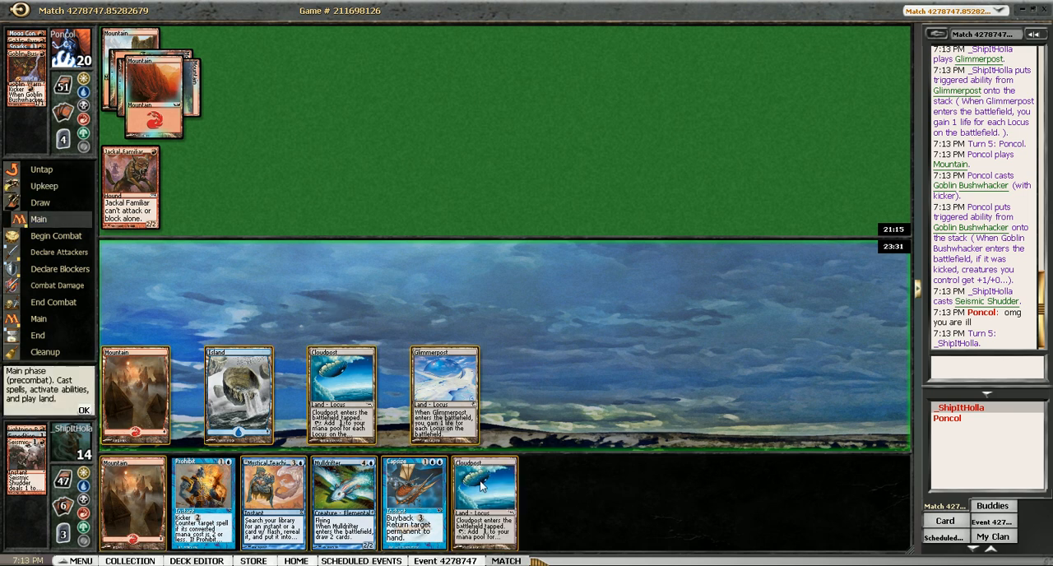
pyautogui.click(484, 501)
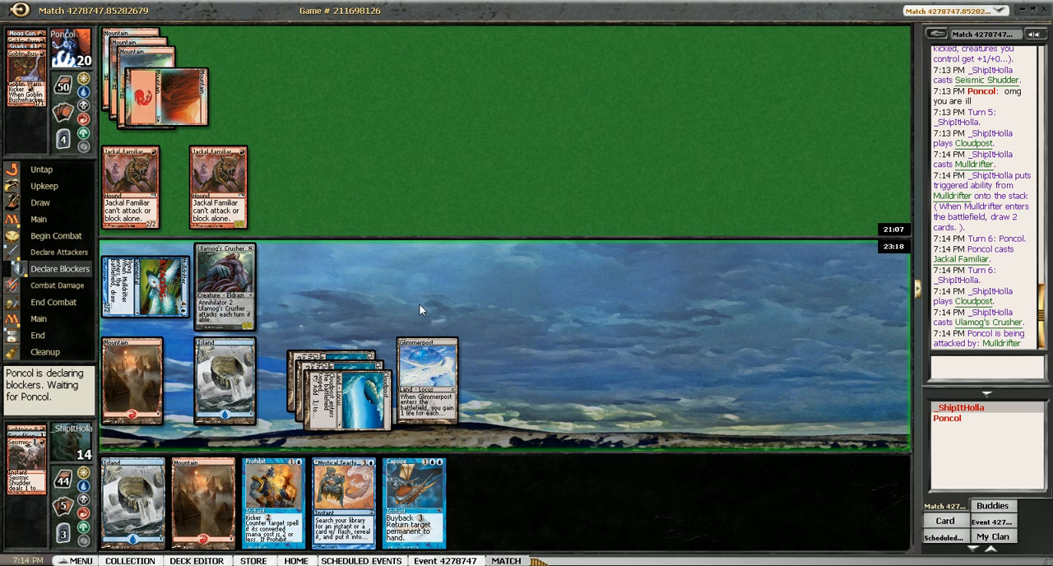
pyautogui.moveTo(408, 311)
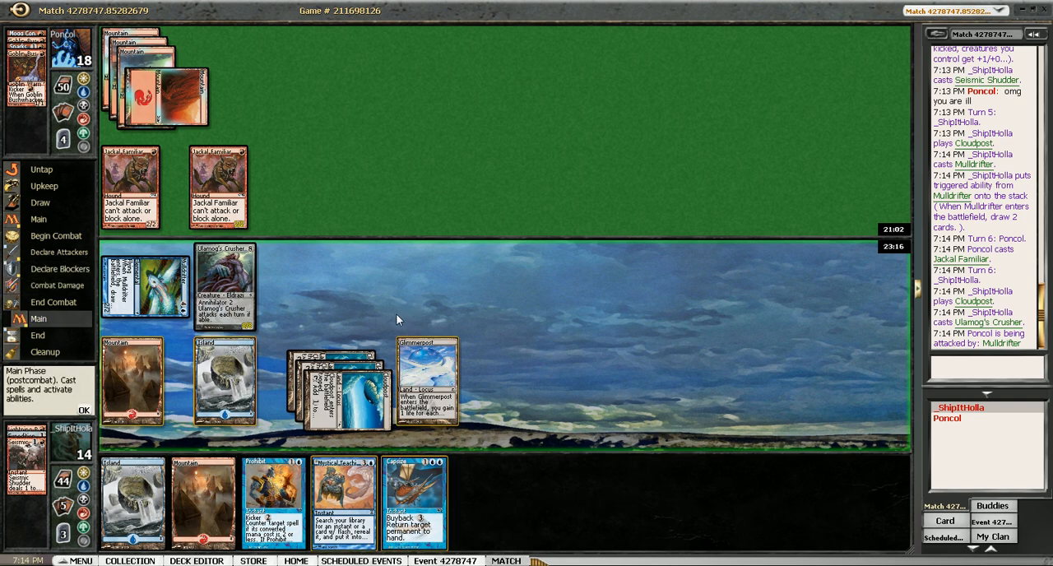
pyautogui.click(82, 410)
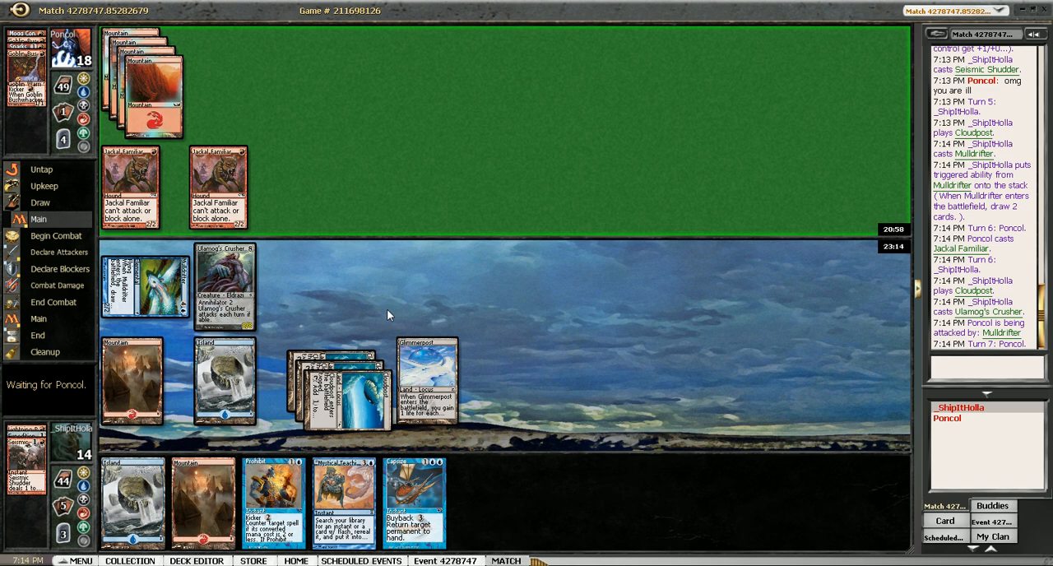
pyautogui.moveTo(385, 332)
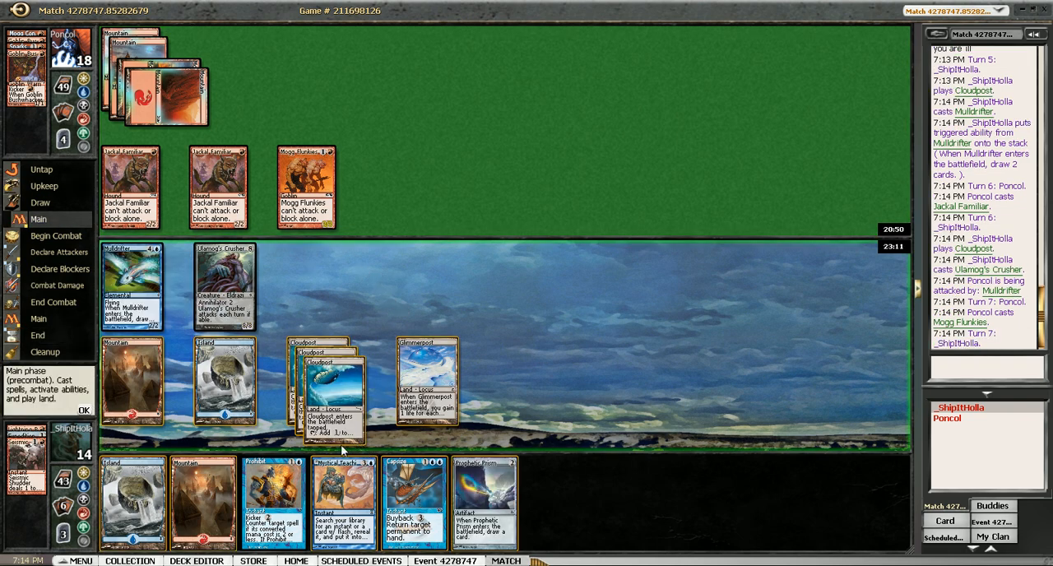
pyautogui.moveTo(469, 454)
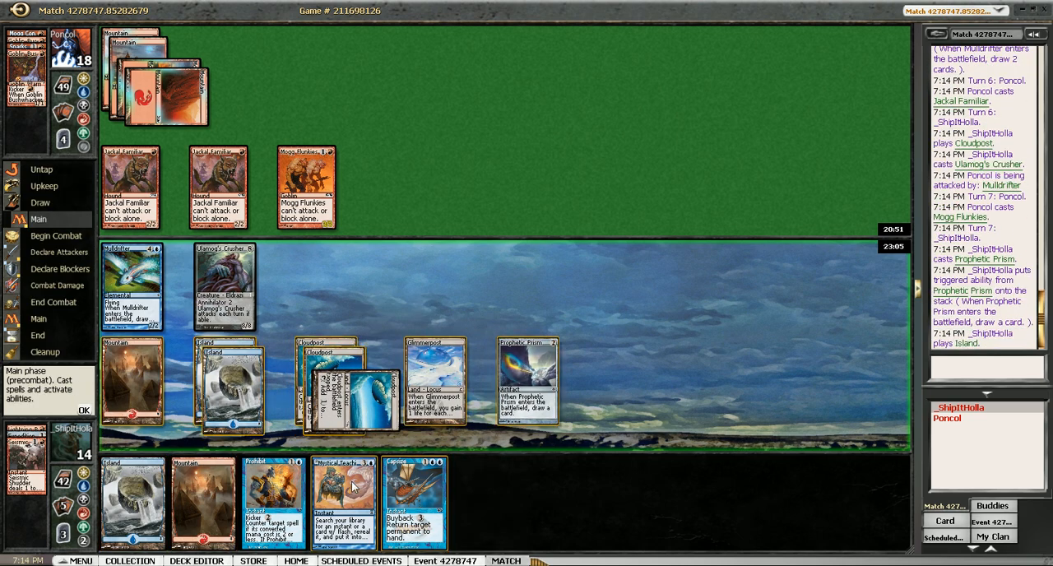
pyautogui.click(344, 502)
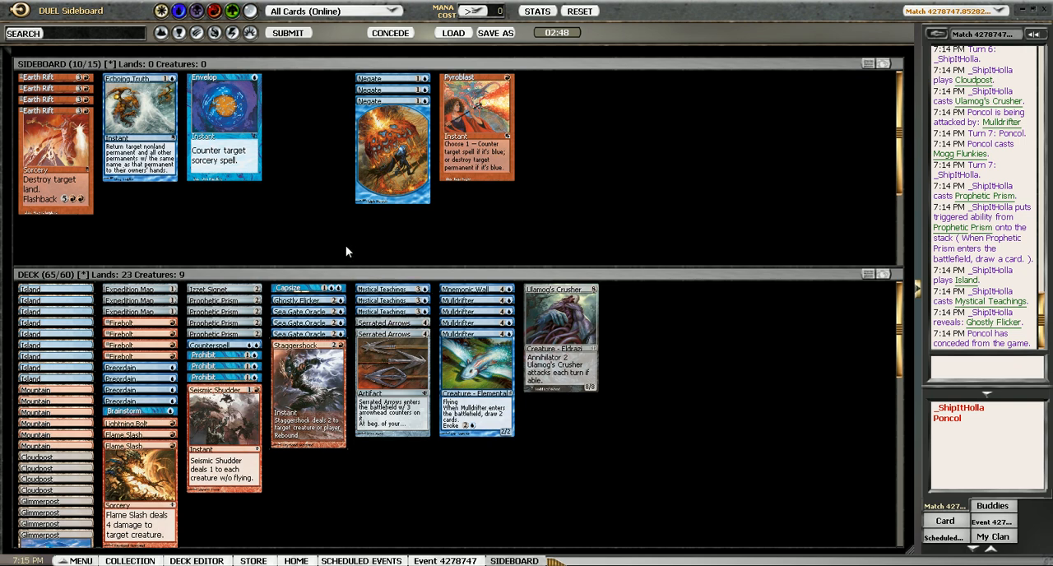
pyautogui.moveTo(335, 250)
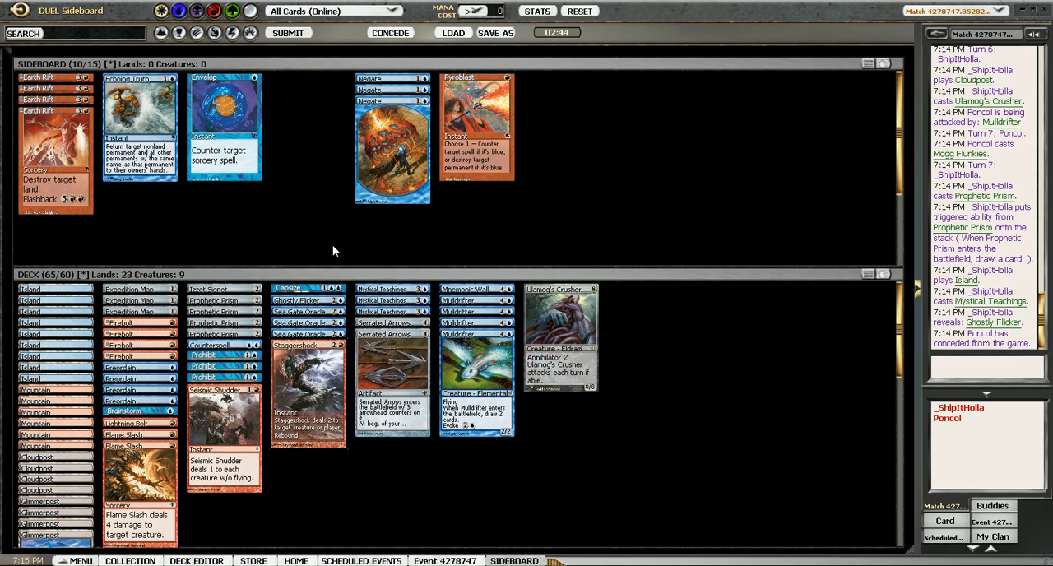
pyautogui.moveTo(371, 464)
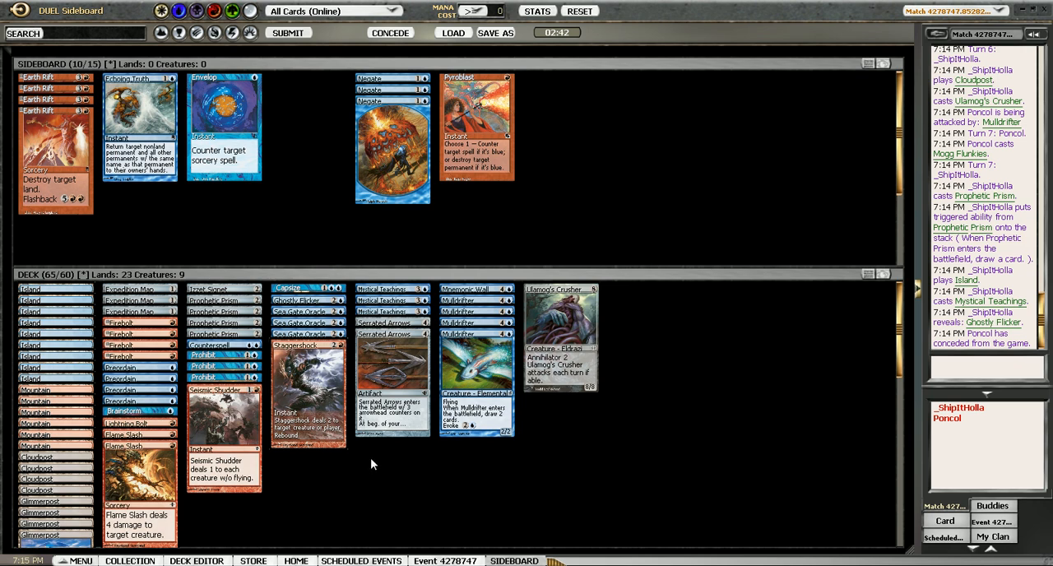
pyautogui.moveTo(230, 362)
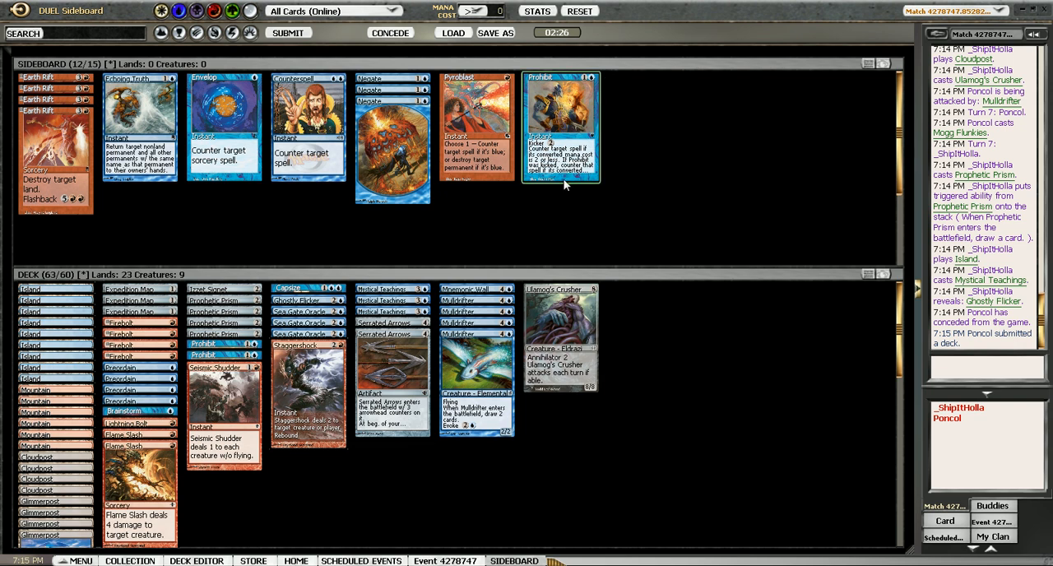
pyautogui.moveTo(349, 262)
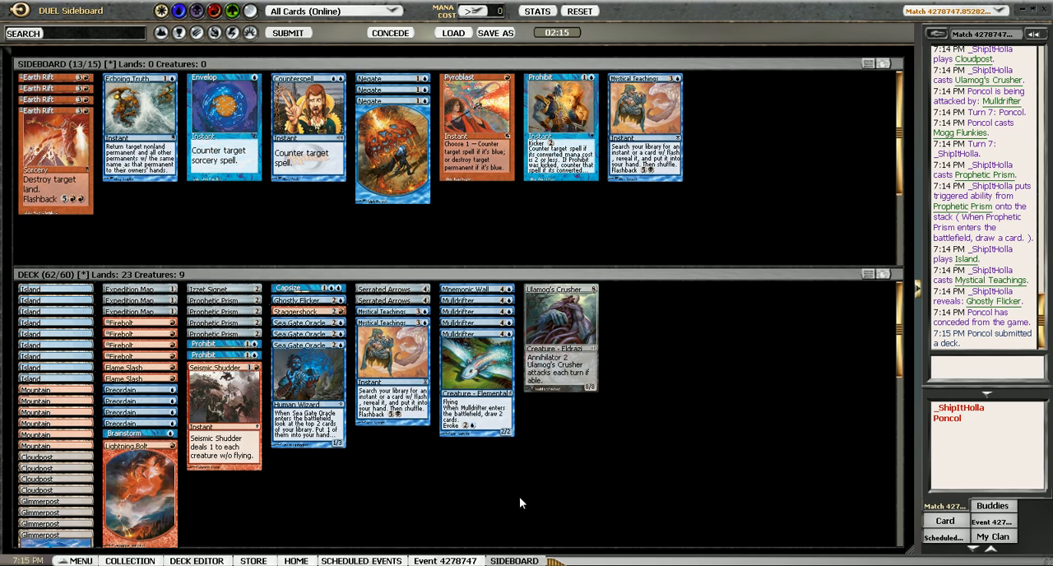
pyautogui.moveTo(323, 487)
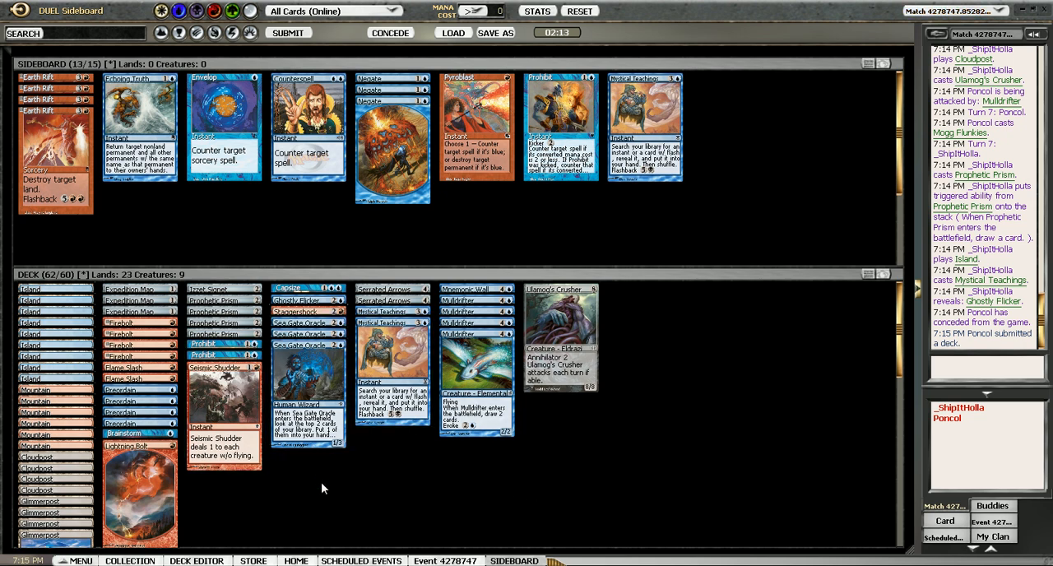
pyautogui.moveTo(301, 500)
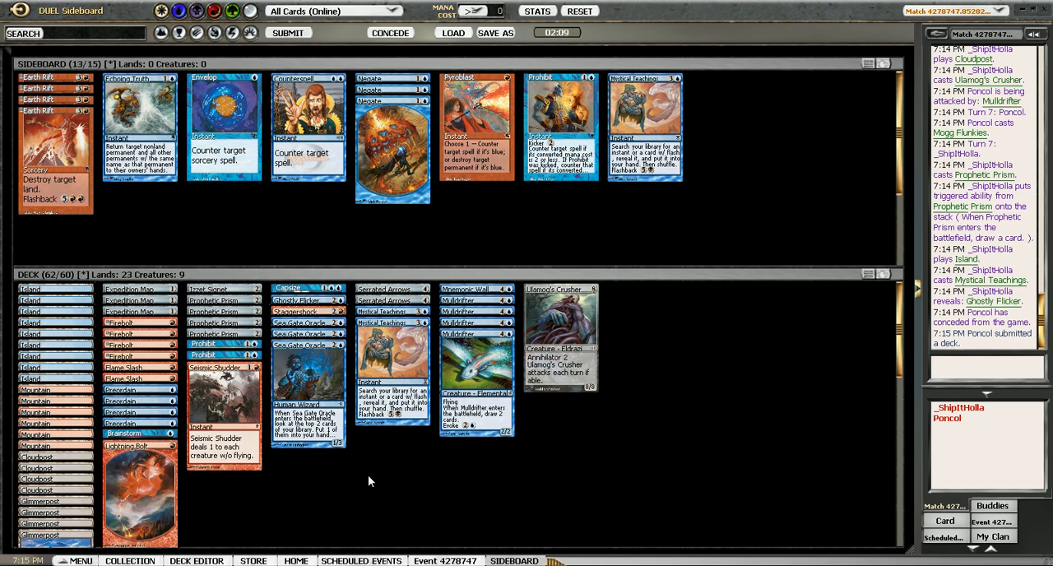
pyautogui.moveTo(377, 480)
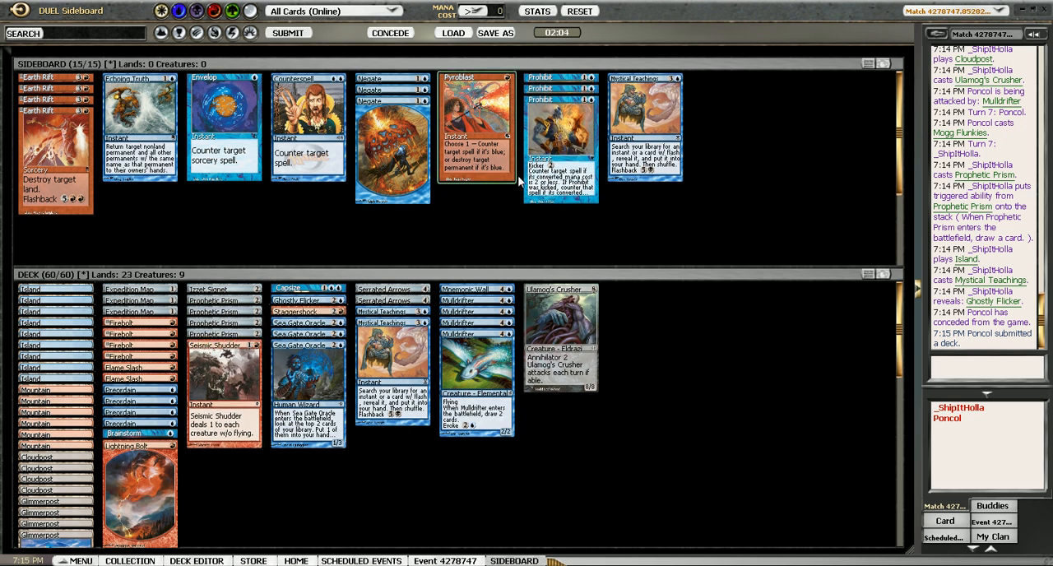
pyautogui.moveTo(566, 162)
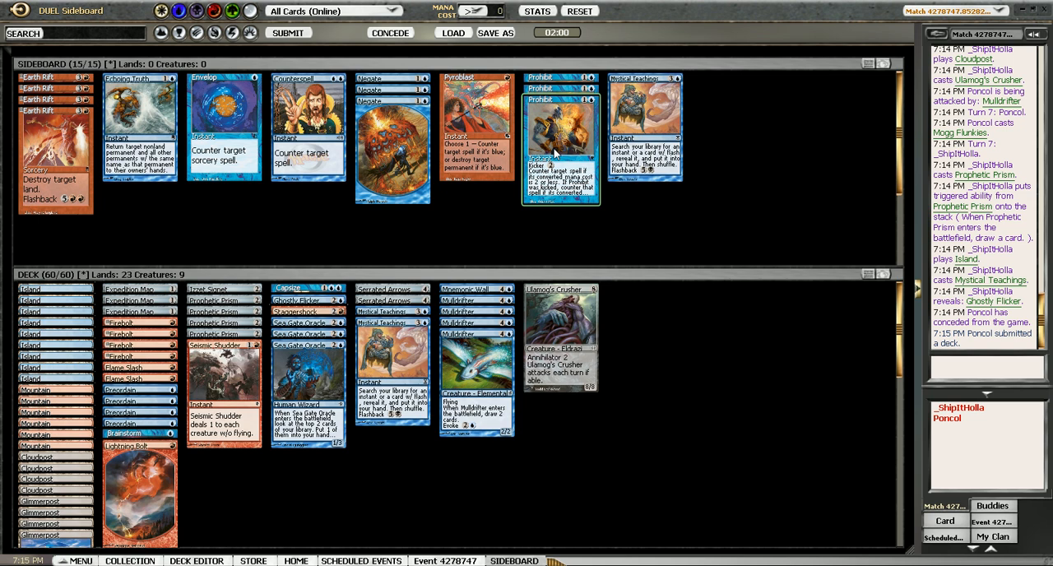
pyautogui.moveTo(535, 211)
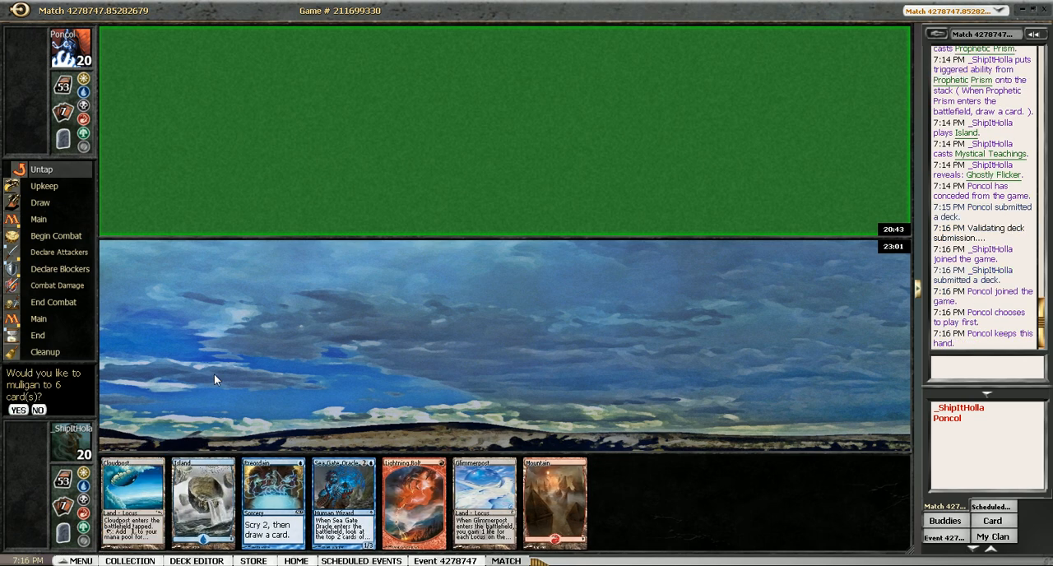
pyautogui.moveTo(187, 398)
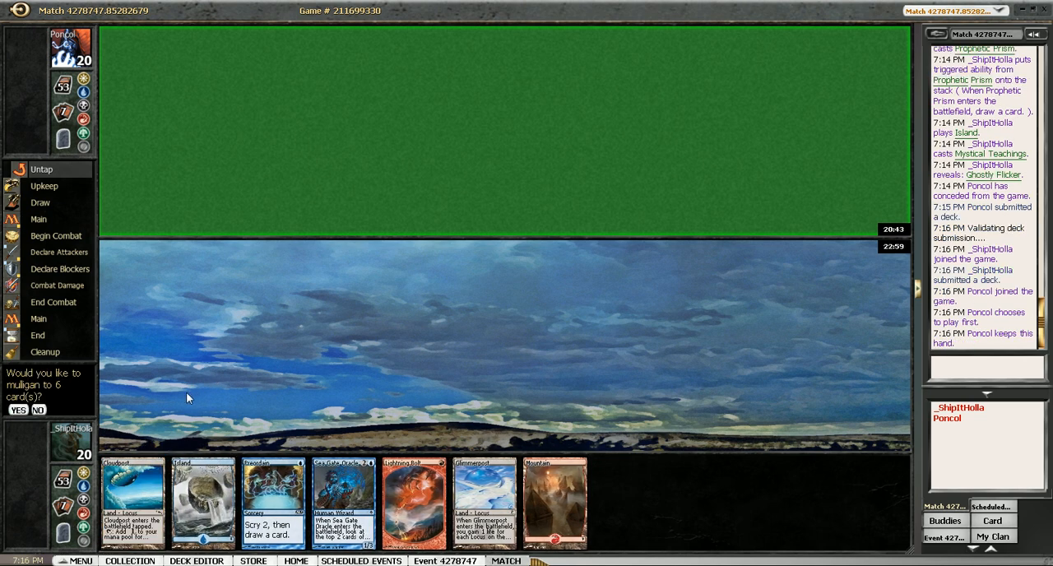
# Step: Keep the opening hand by declining the mulligan
pyautogui.click(35, 410)
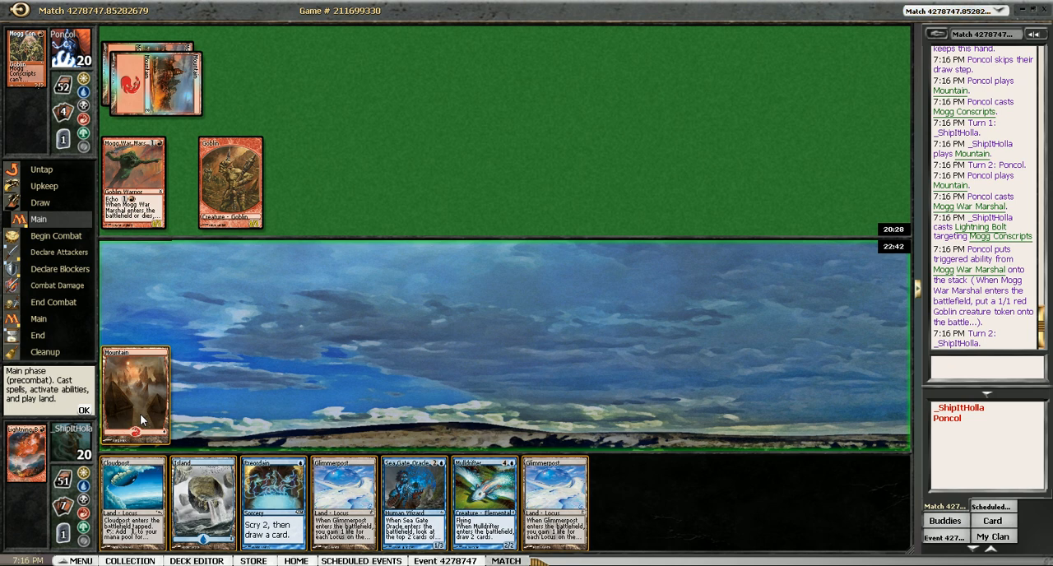
pyautogui.moveTo(165, 489)
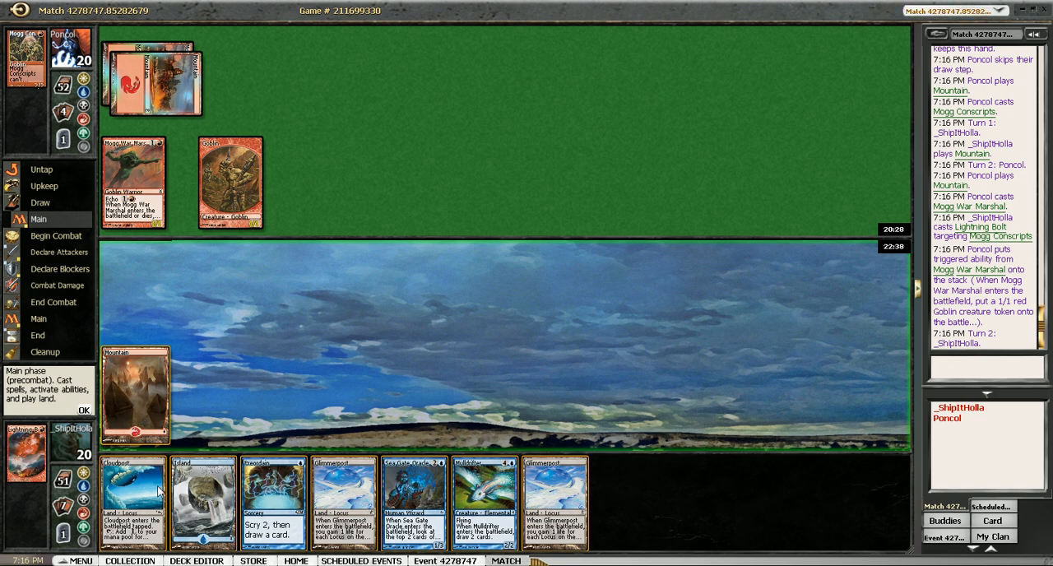
pyautogui.moveTo(130, 493)
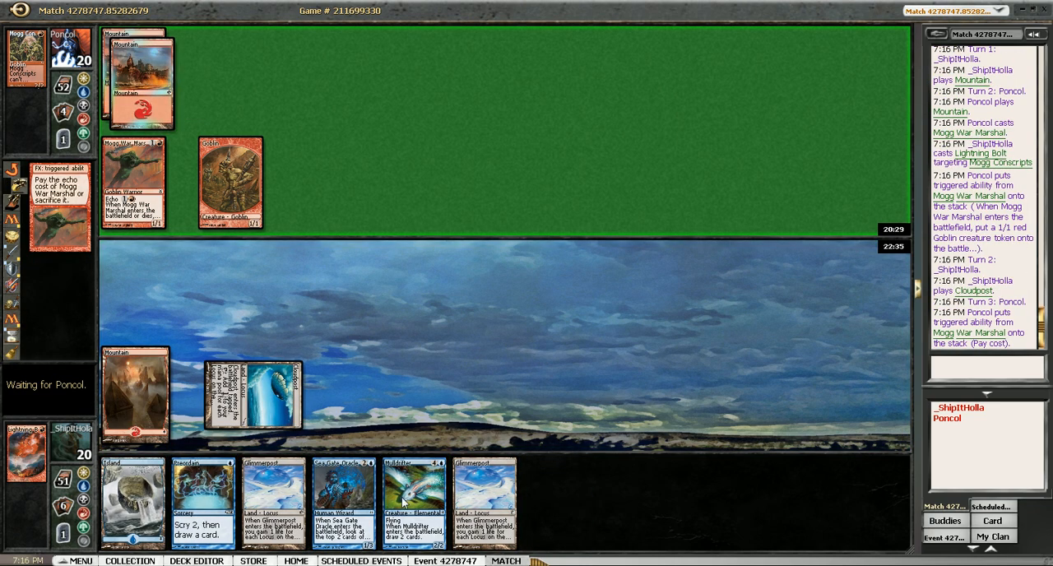
pyautogui.moveTo(476, 298)
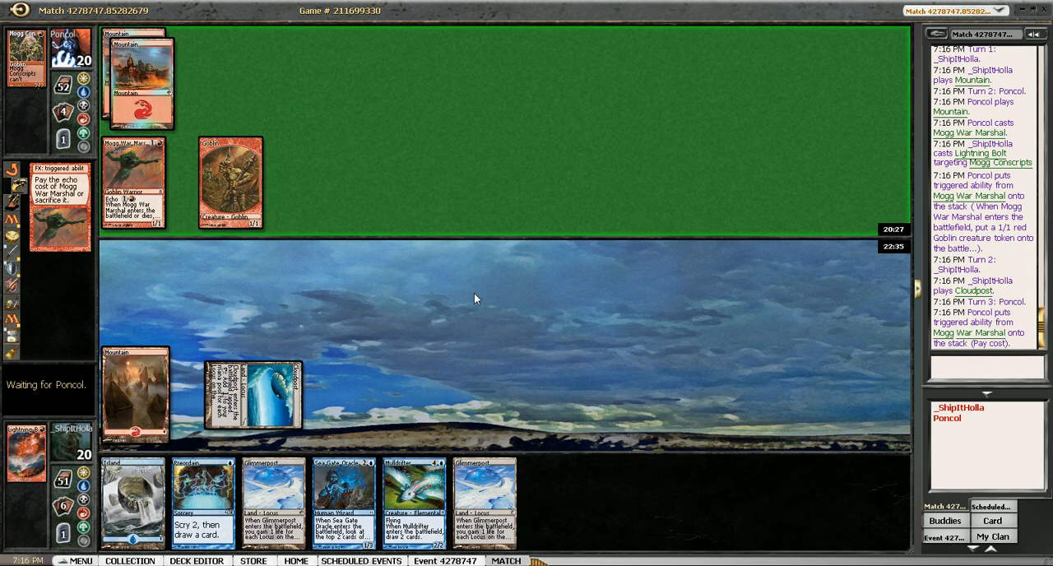
pyautogui.moveTo(352, 388)
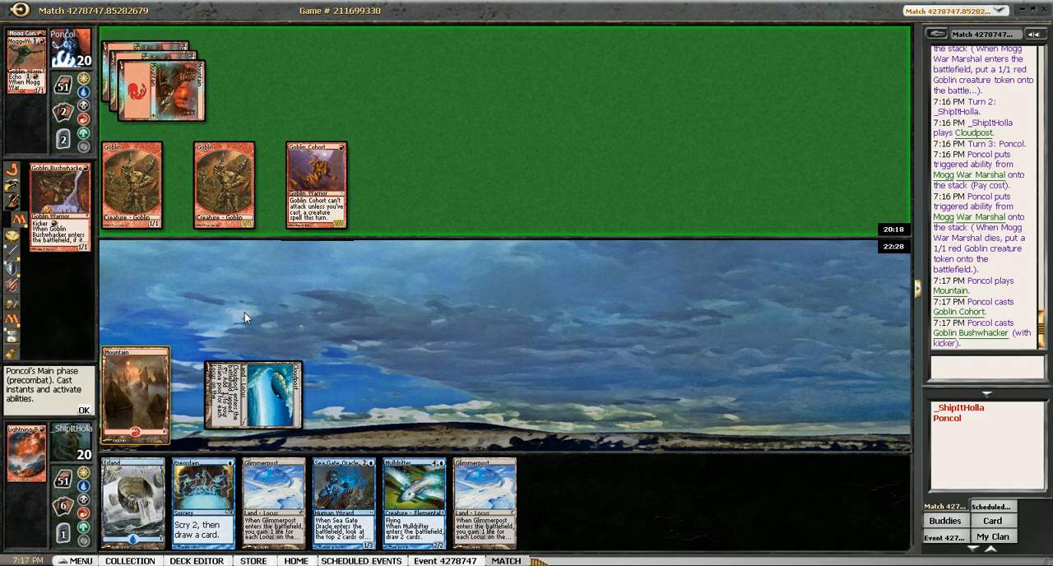
pyautogui.moveTo(250, 326)
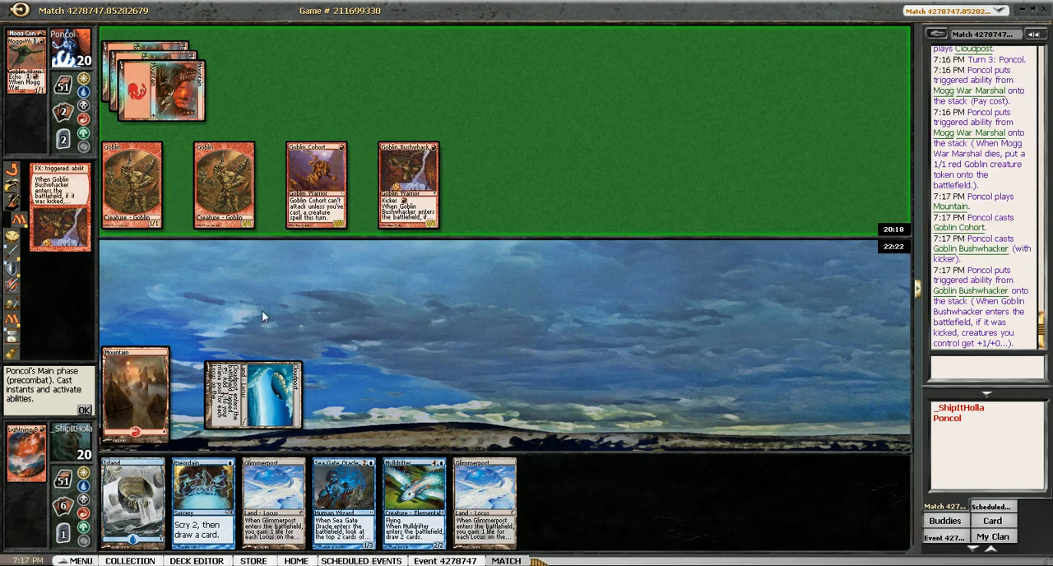
# Step: Let the opponent's goblin trigger resolve with OK
pyautogui.click(82, 410)
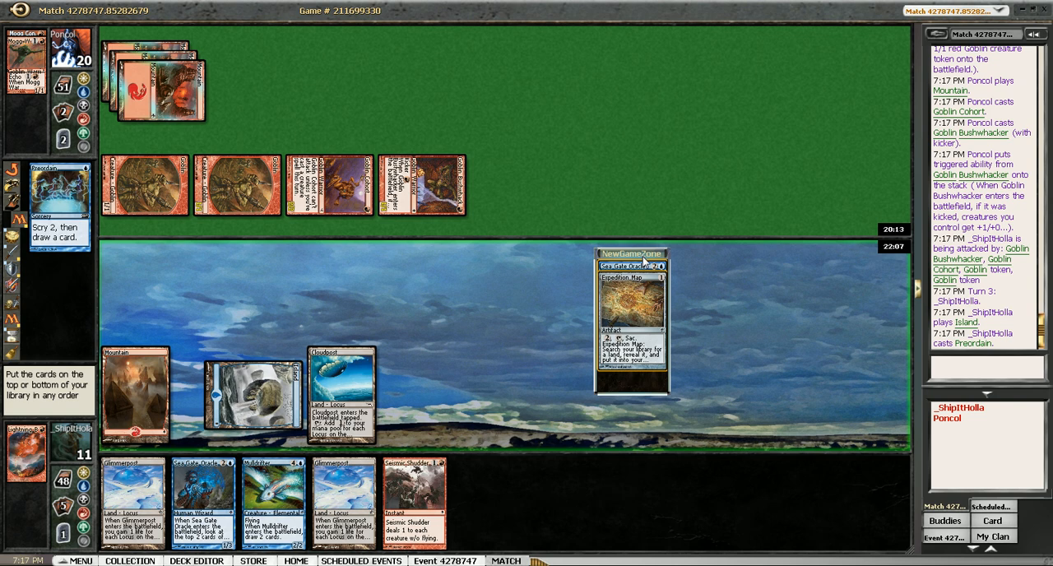
pyautogui.moveTo(632, 306)
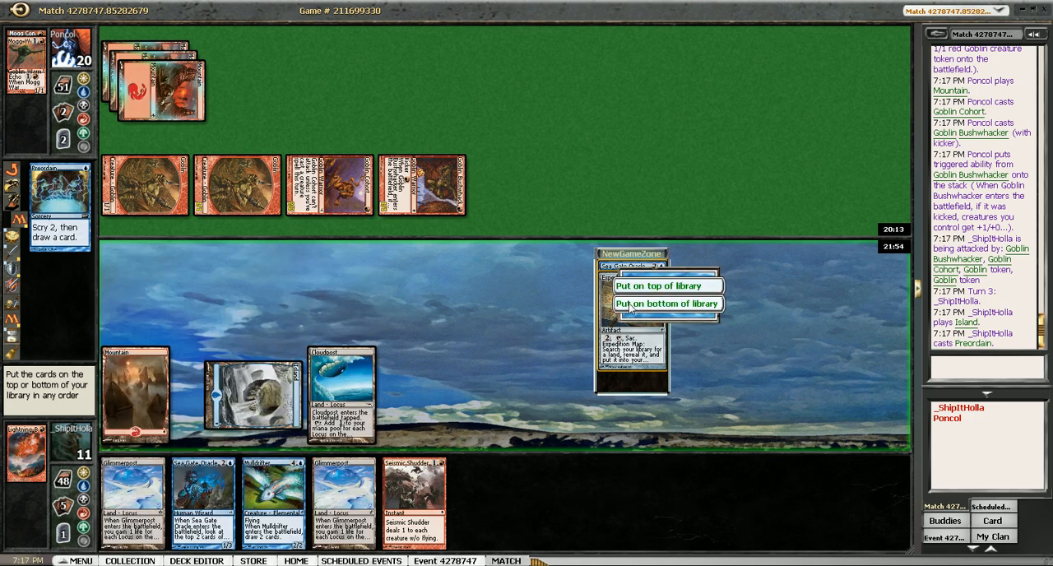
# Step: Put the Preordain-revealed card on the bottom of the library
pyautogui.click(669, 303)
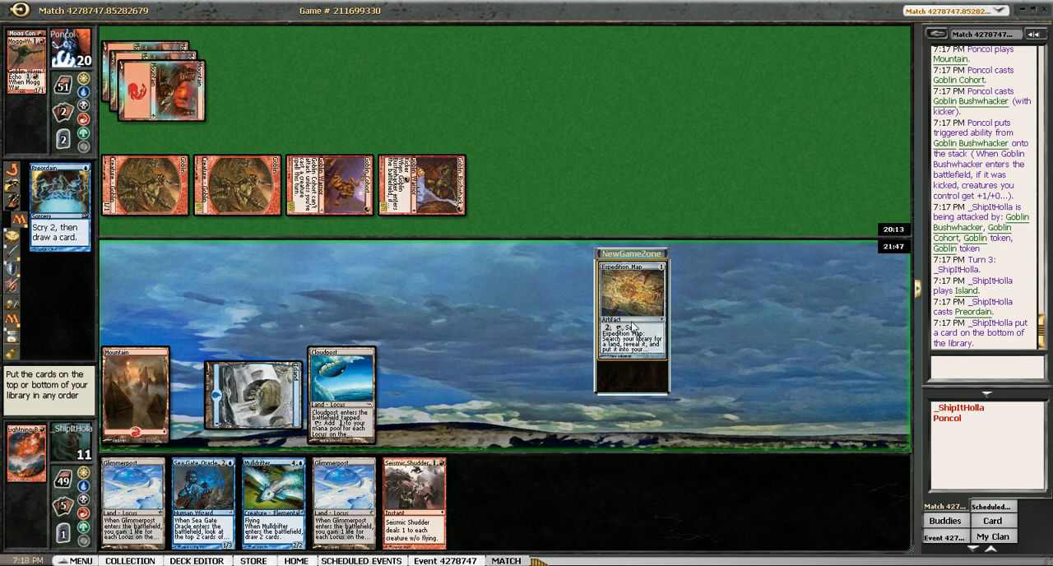
pyautogui.moveTo(635, 302)
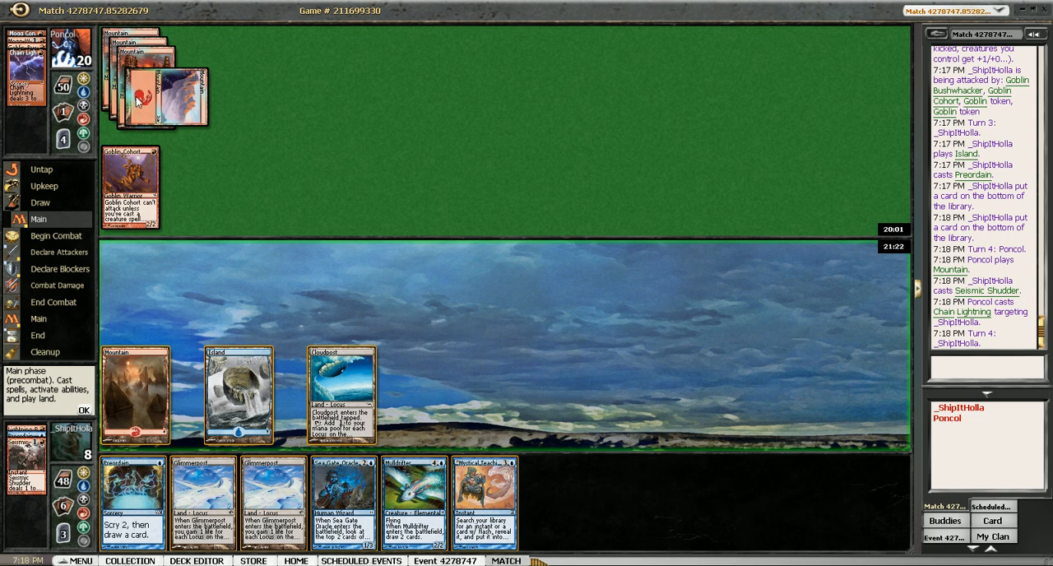
pyautogui.moveTo(276, 139)
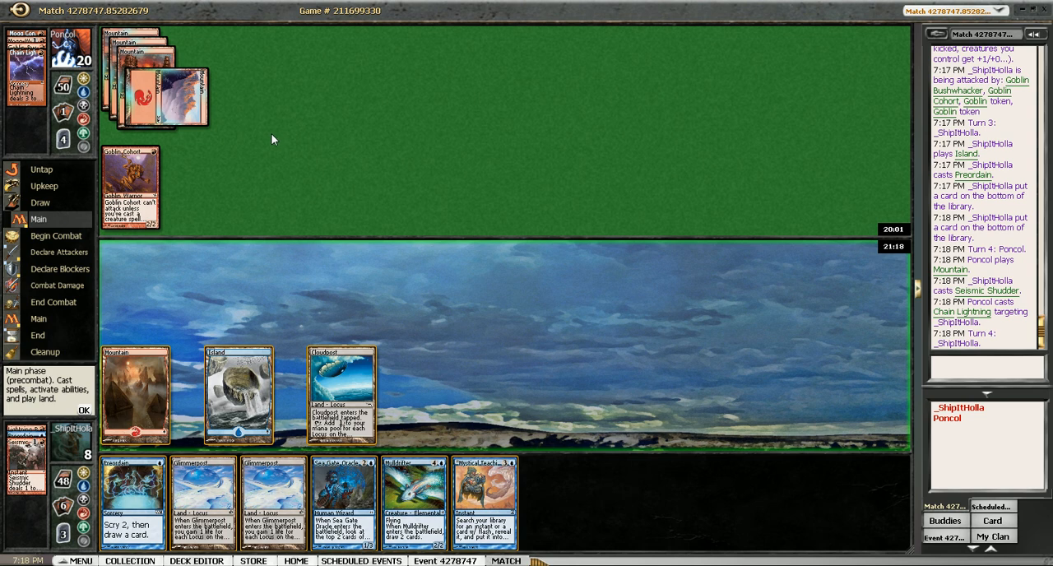
pyautogui.moveTo(295, 309)
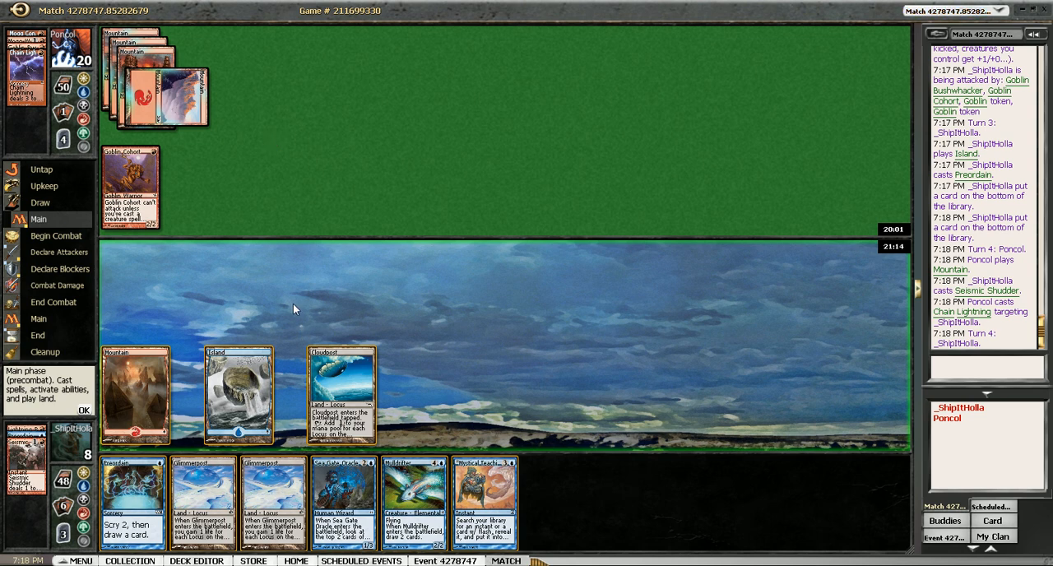
pyautogui.moveTo(329, 329)
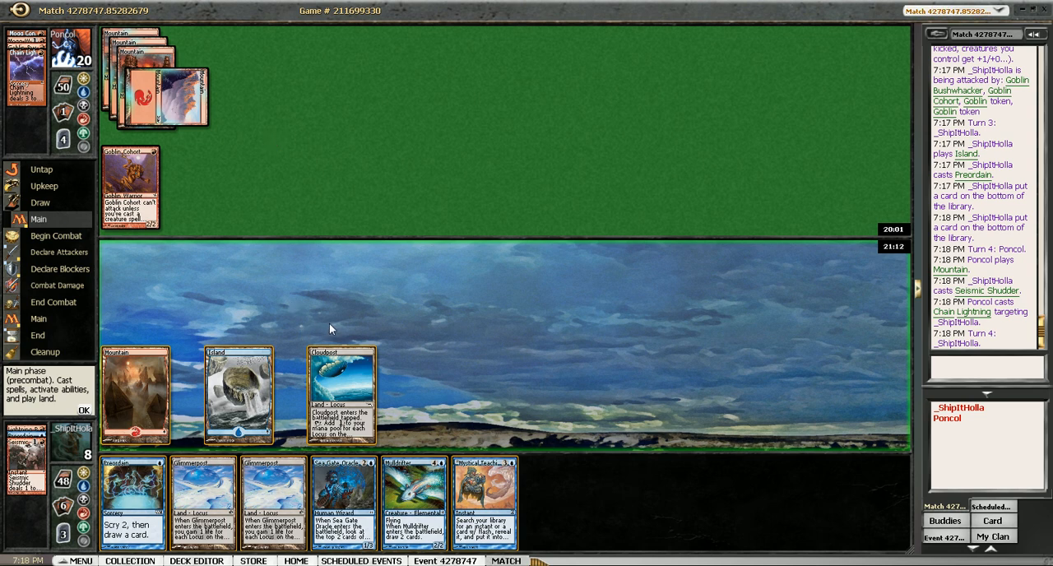
pyautogui.moveTo(359, 319)
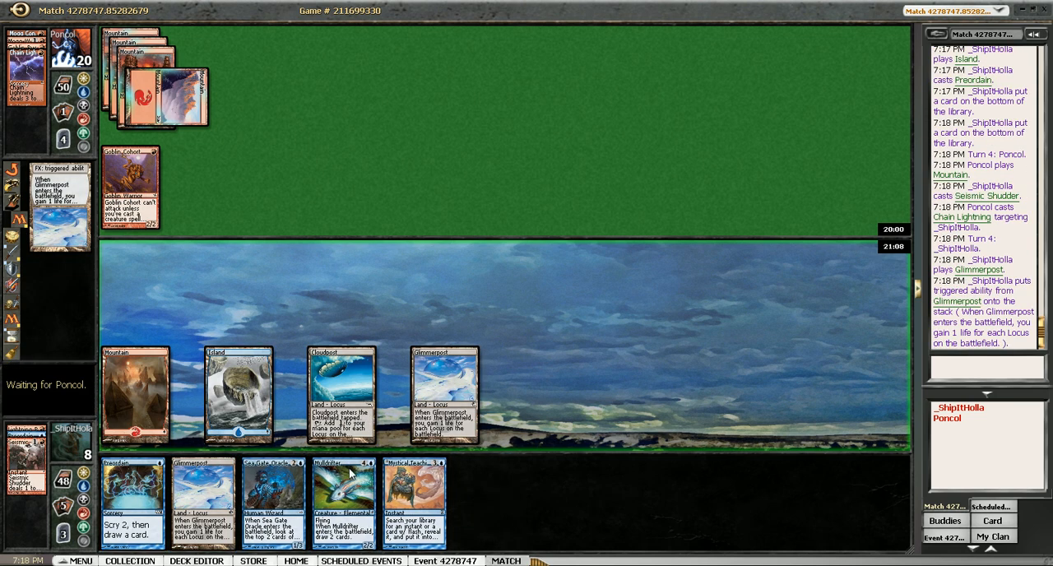
pyautogui.moveTo(346, 476)
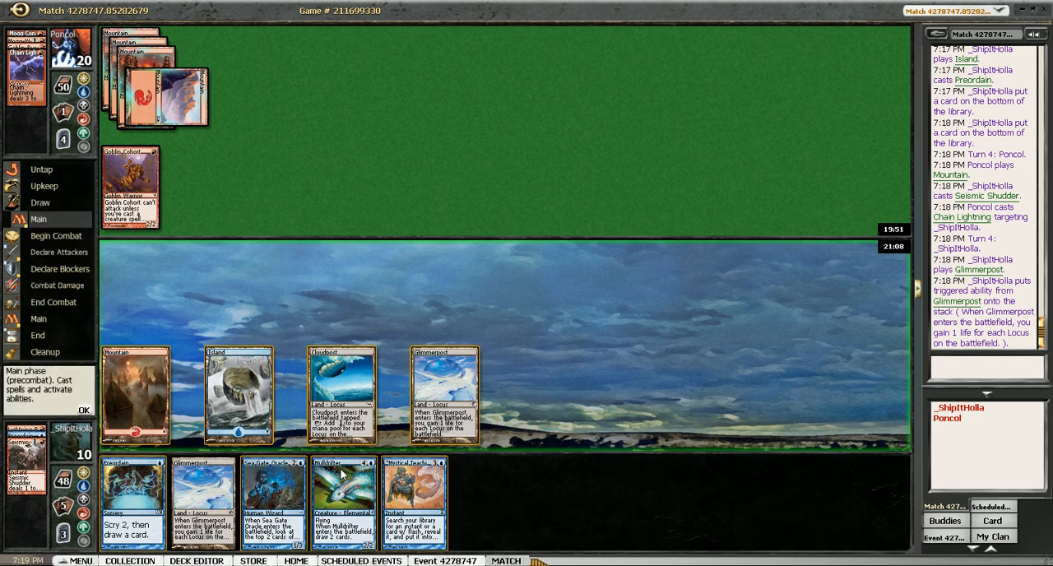
# Step: Pass priority with OK to continue the turn after casting Mulldrifter
pyautogui.click(342, 502)
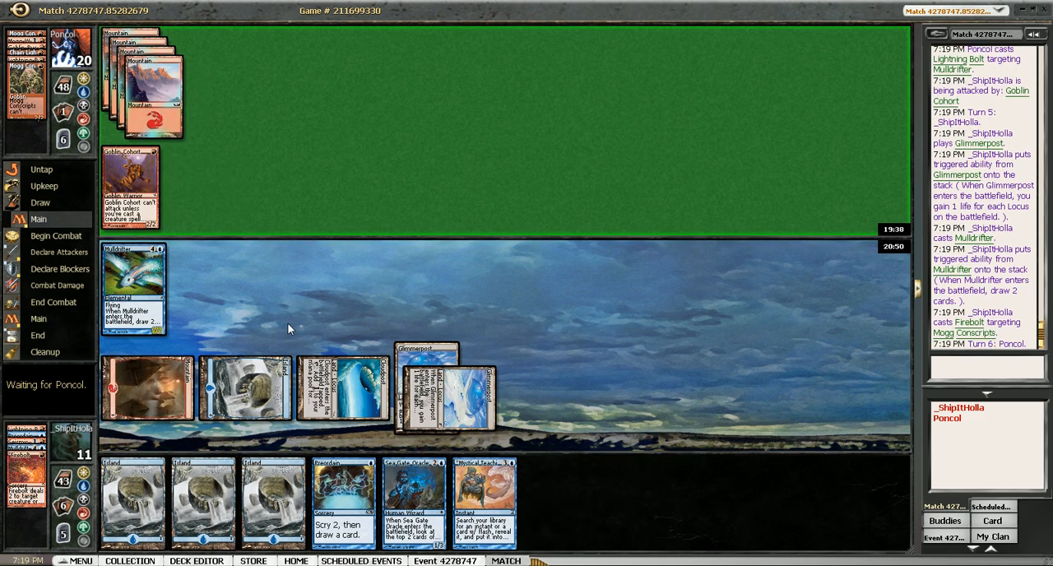
pyautogui.moveTo(210, 323)
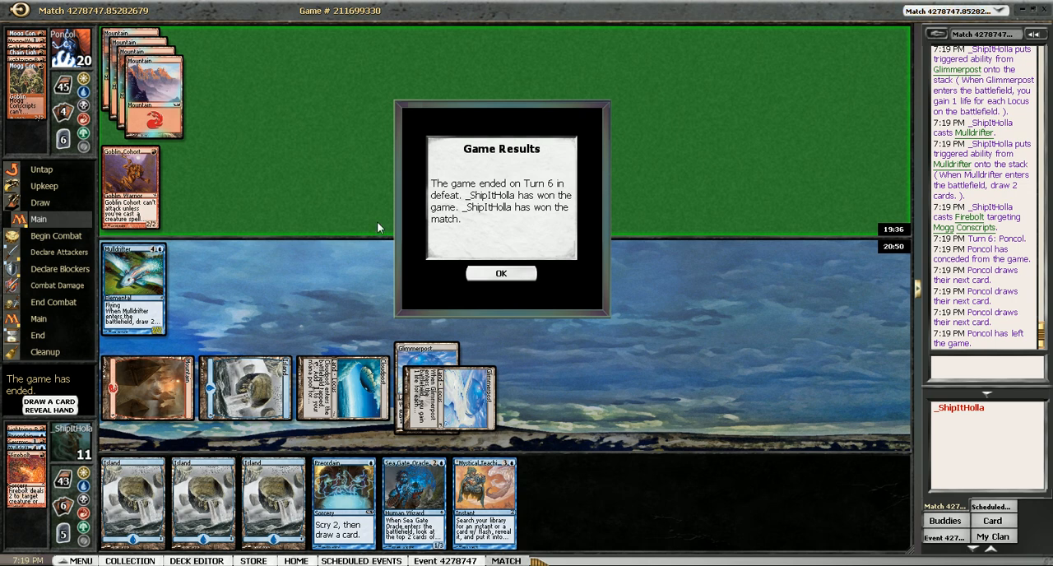
pyautogui.moveTo(181, 201)
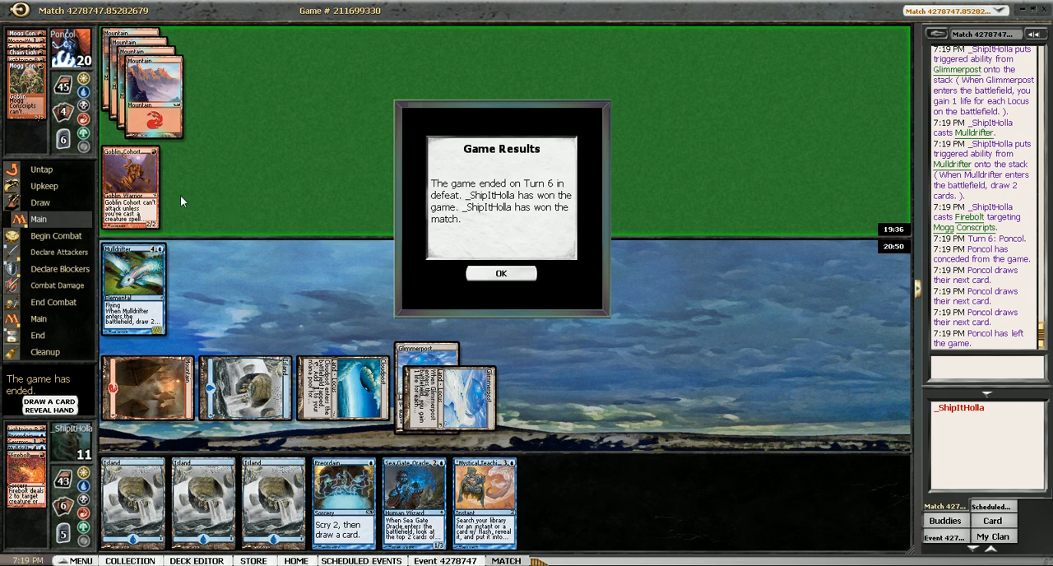
pyautogui.moveTo(458, 275)
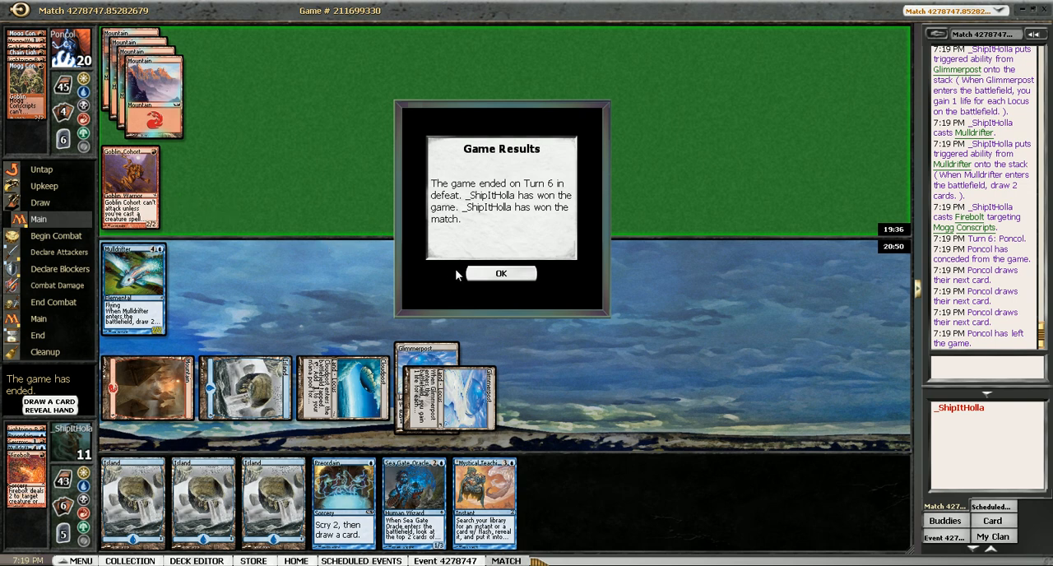
pyautogui.moveTo(451, 283)
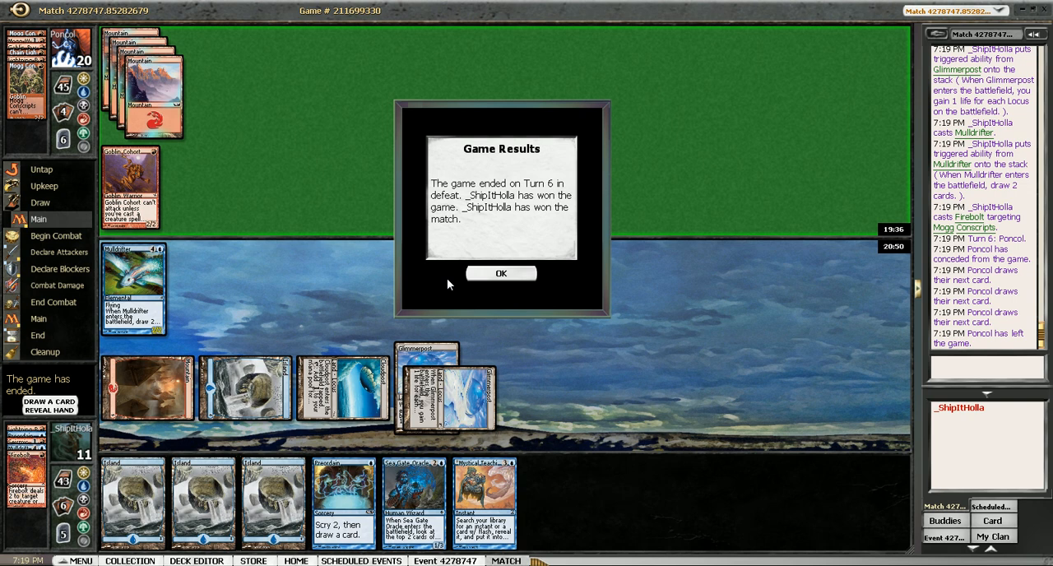